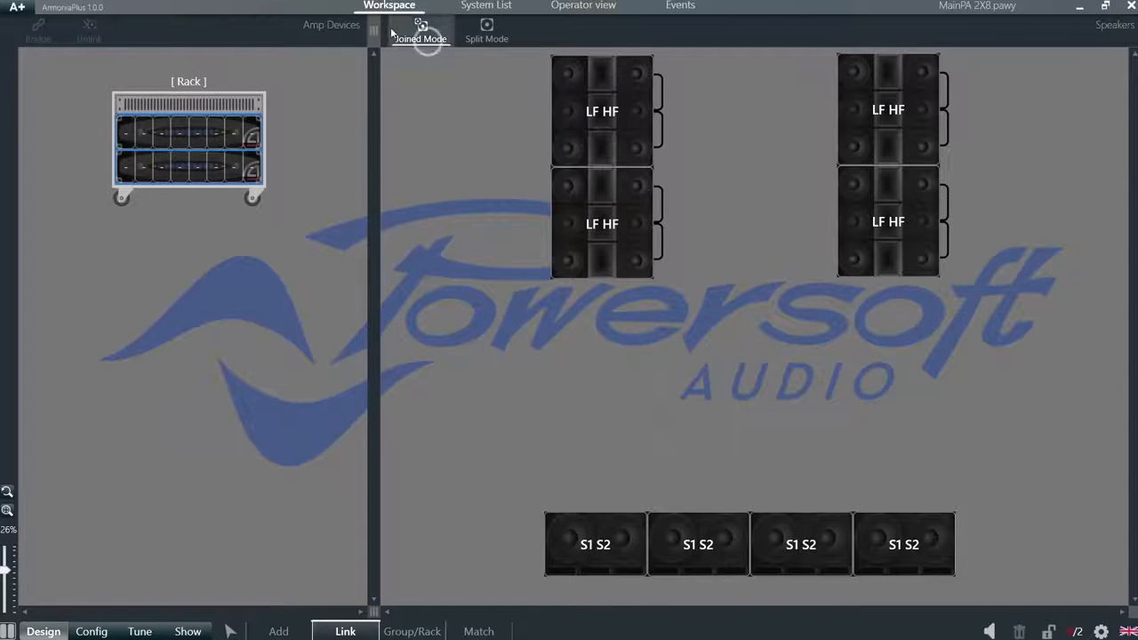
Enable Joined Mode so each LF HF cabinet links to a rack channel as one unit
{"action": "left_click", "coordinate": [601, 110]}
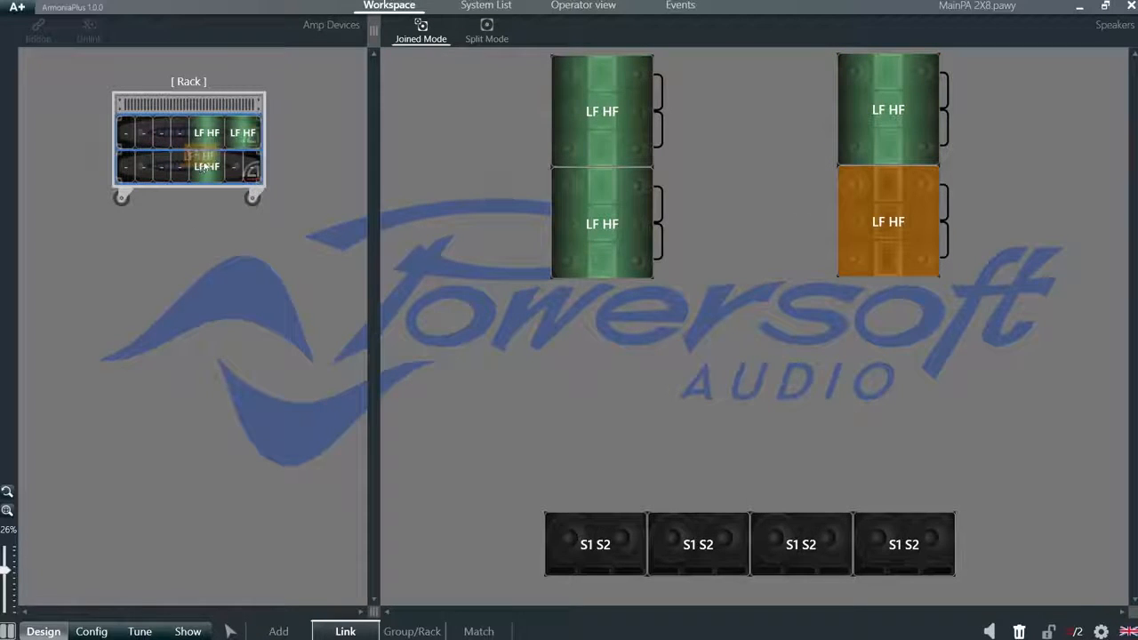
In Split Mode, link the lower-right cabinet's LF section to its own amplifier channel
{"action": "left_click", "coordinate": [487, 32]}
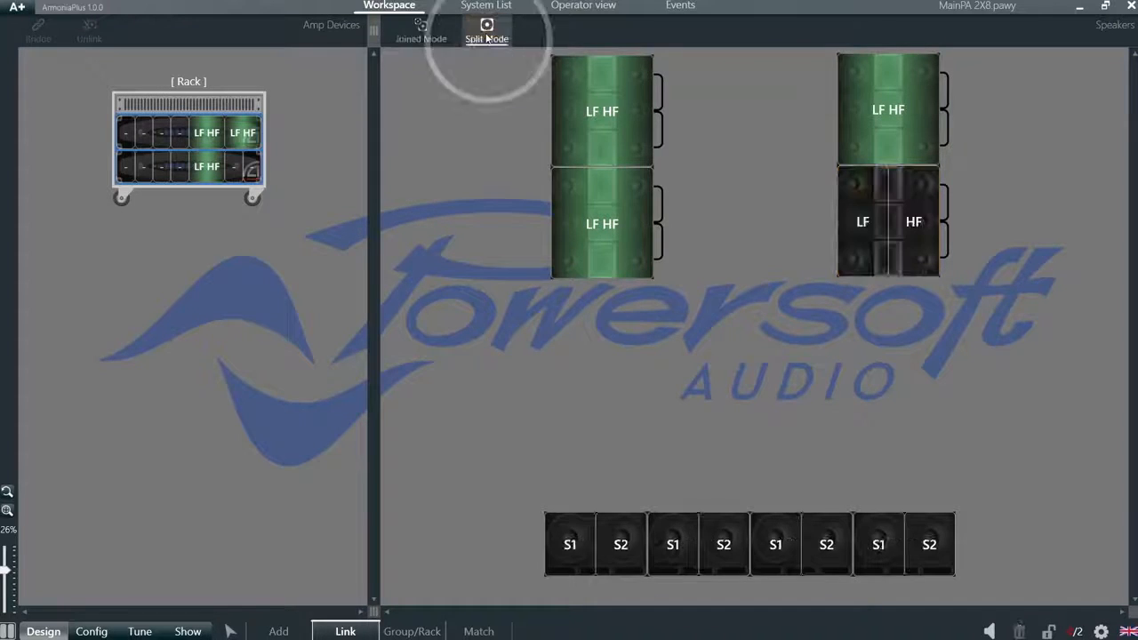
{"action": "left_click", "coordinate": [860, 221]}
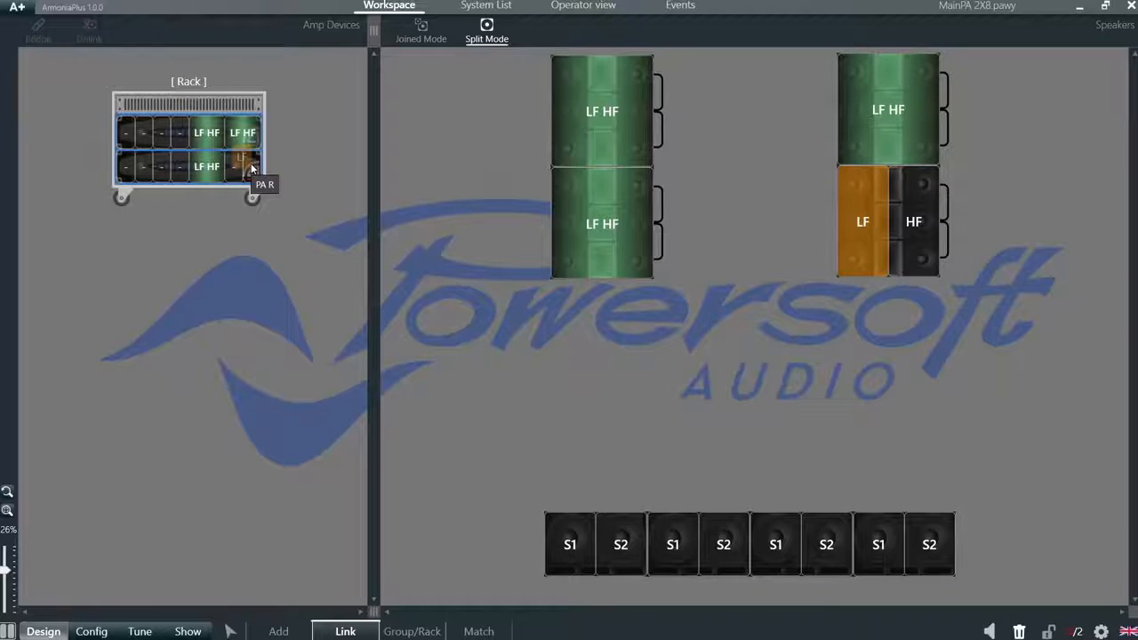
{"action": "left_click", "coordinate": [568, 544]}
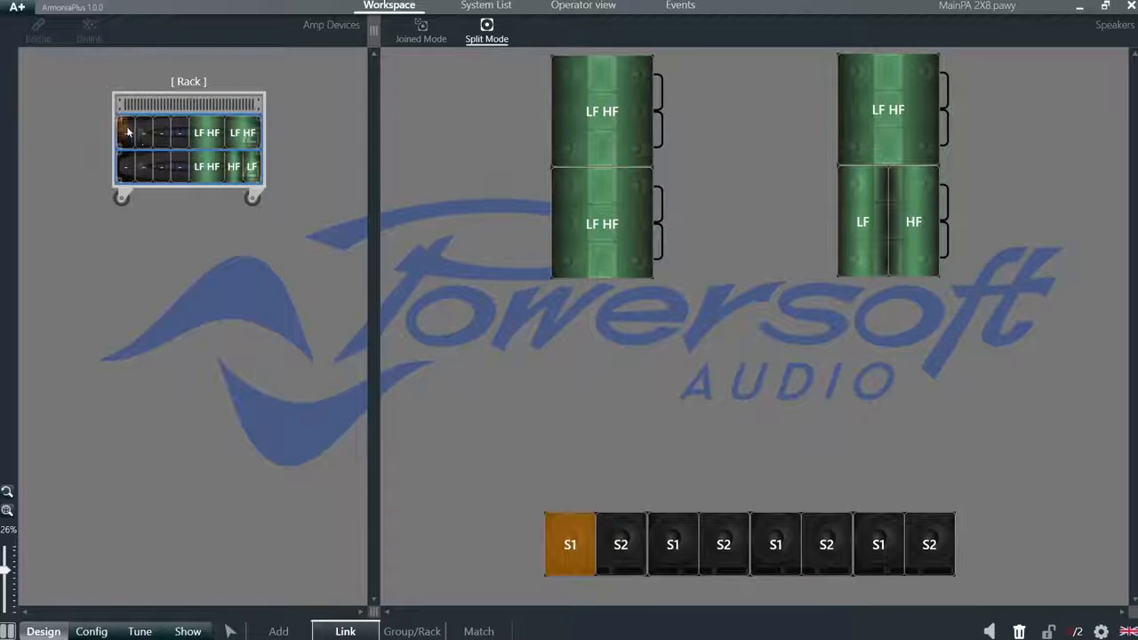
Link the eight subwoofer S1/S2 sections to successive rack amplifier channels
{"action": "left_click", "coordinate": [775, 544]}
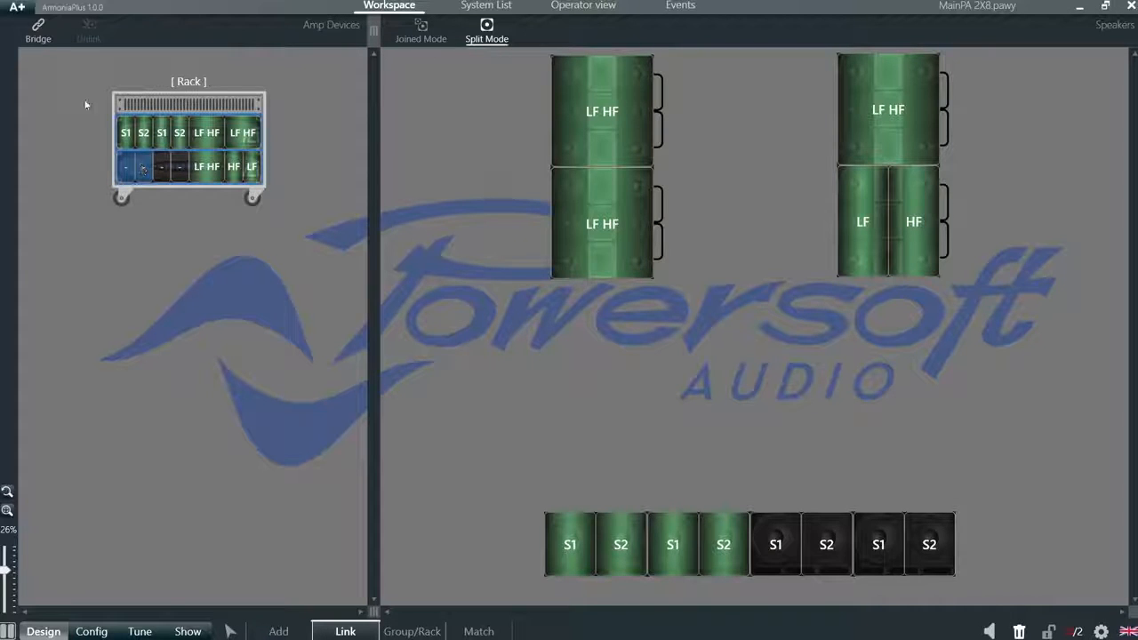
{"action": "left_click", "coordinate": [133, 167]}
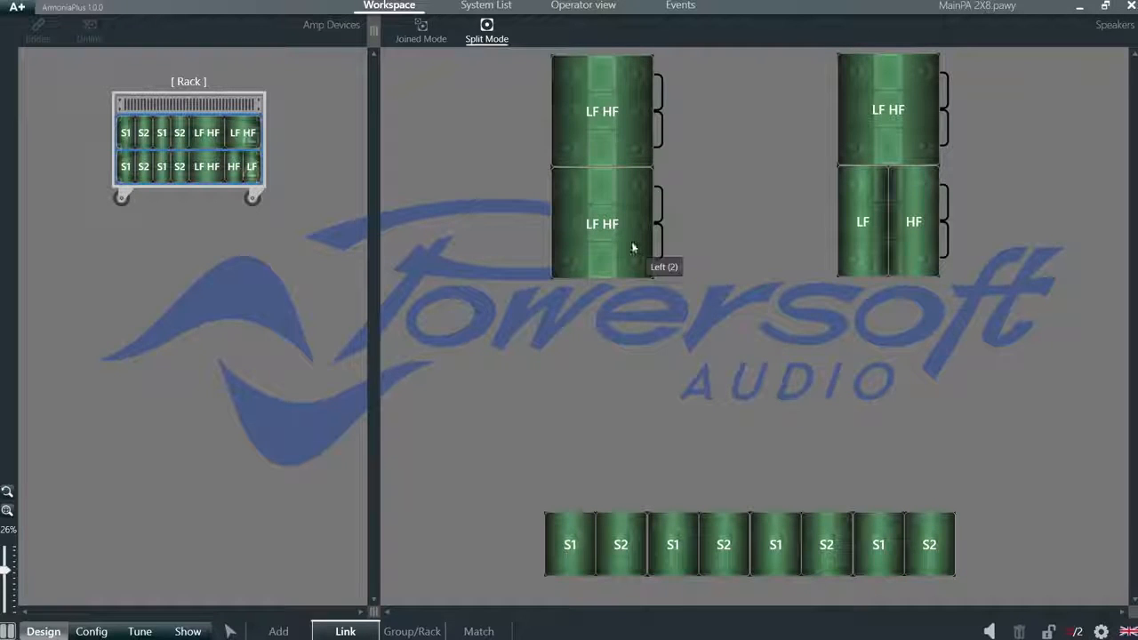
{"action": "mouse_move", "coordinate": [608, 211]}
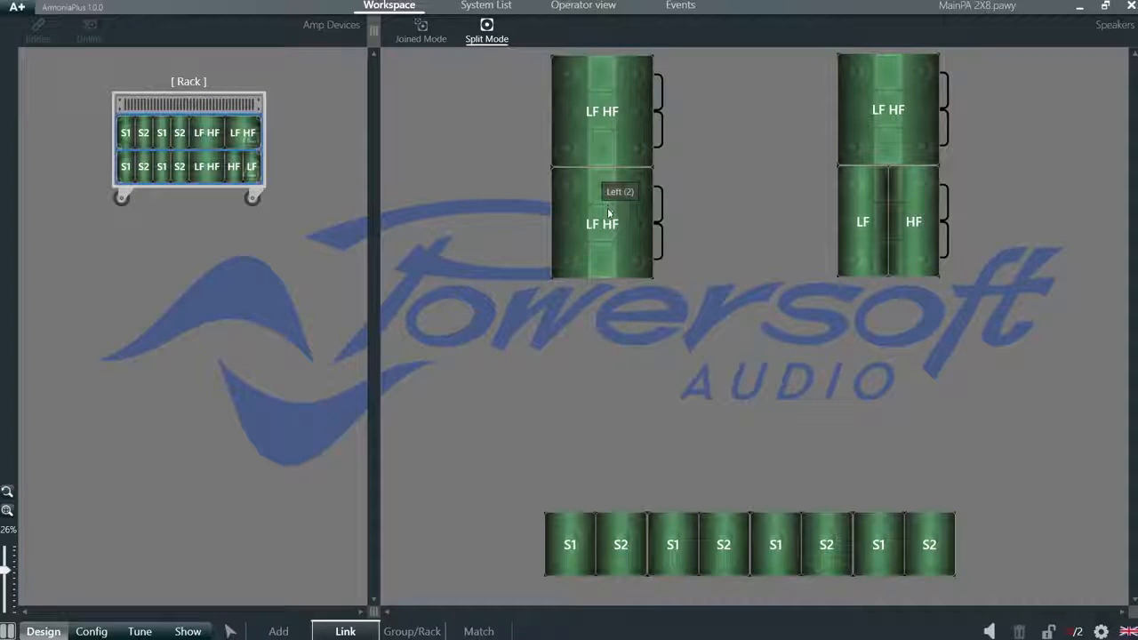
Select the lower-left Left cabinet and remove its amplifier channel link
{"action": "left_click", "coordinate": [601, 224]}
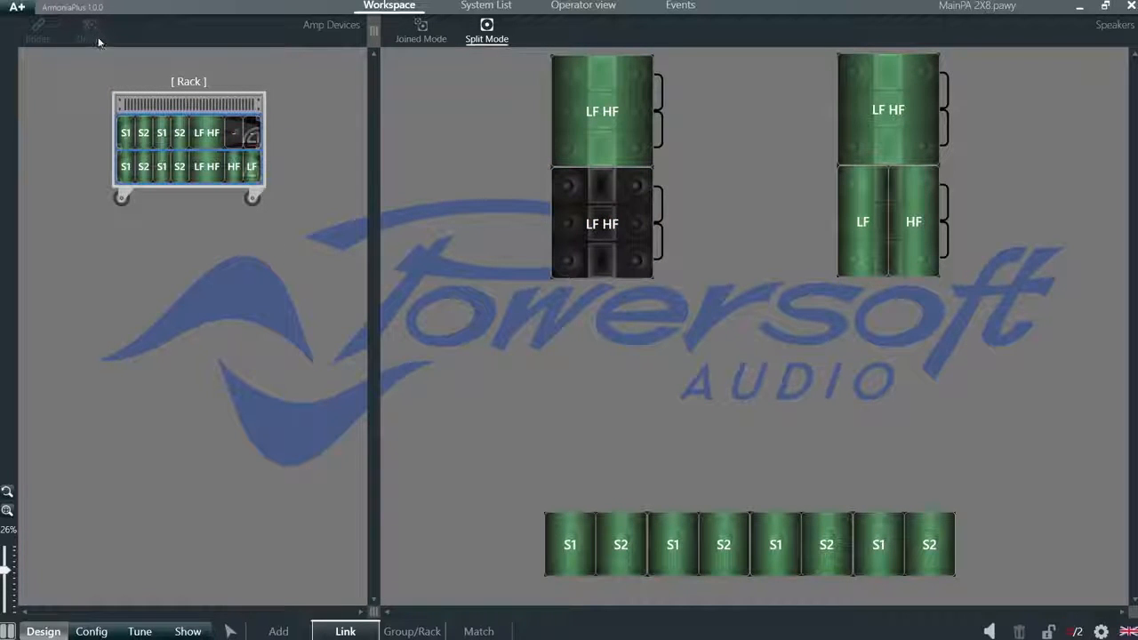
{"action": "mouse_move", "coordinate": [239, 133]}
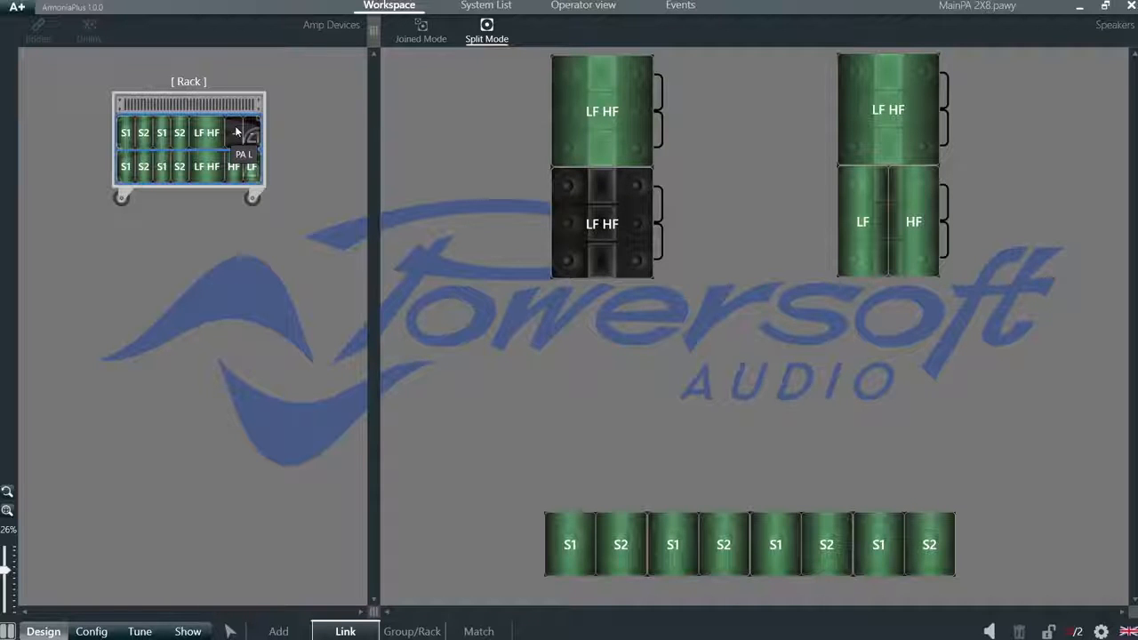